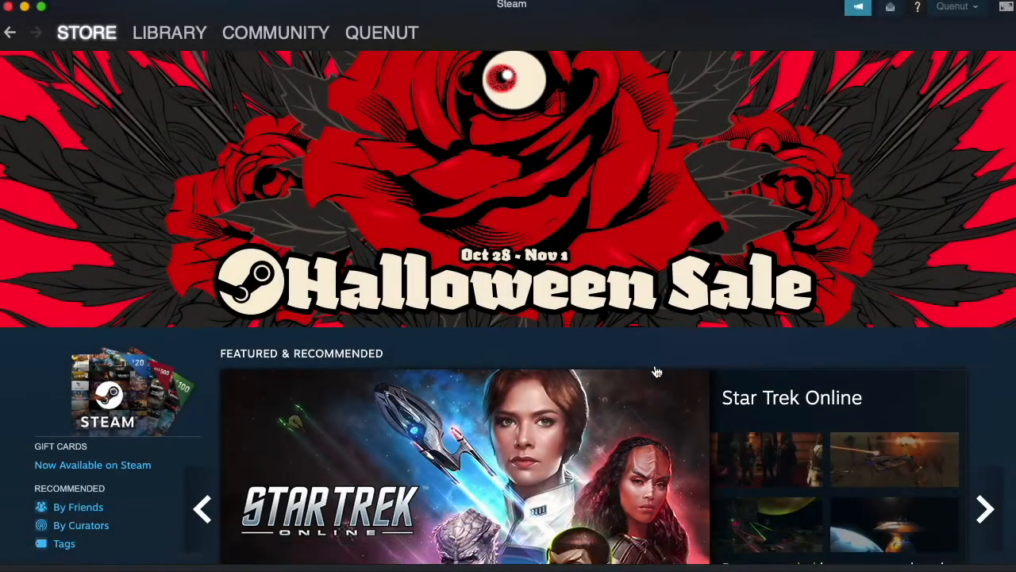
- Scroll the Steam store front from the Halloween Sale banner down to Updates and Offers
scroll(down, 3)
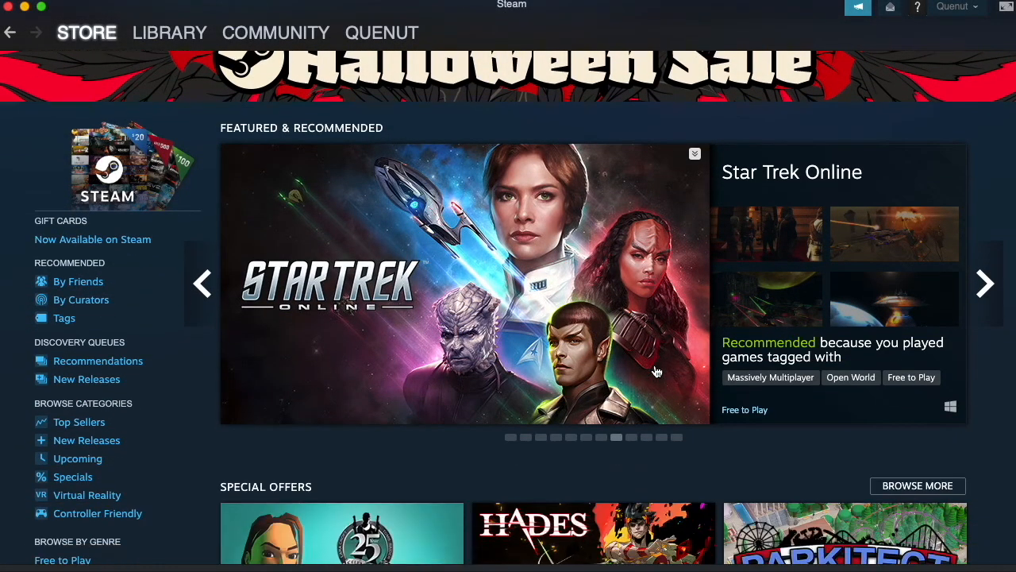
scroll(down, 3)
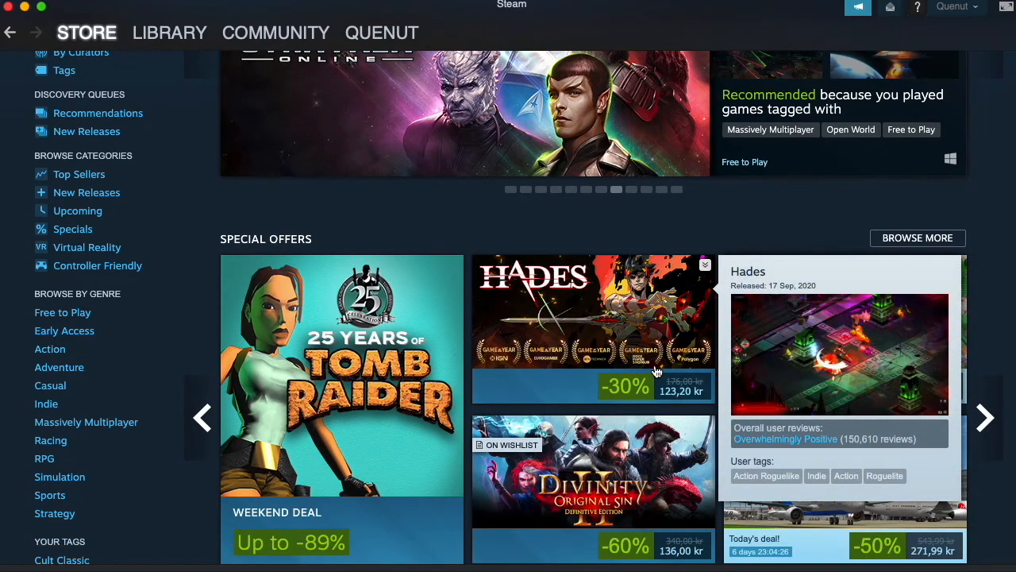
scroll(down, 3)
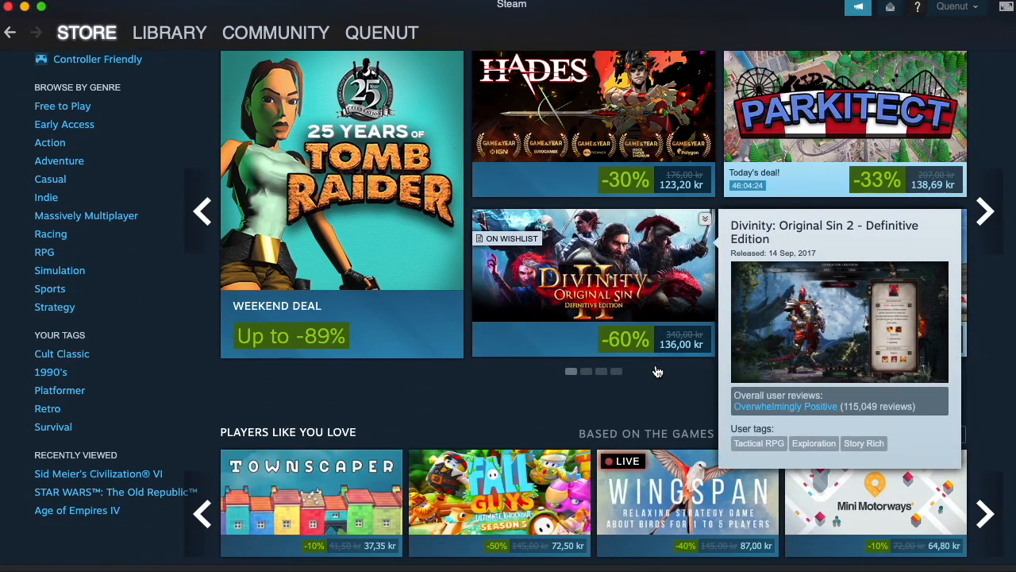
scroll(down, 3)
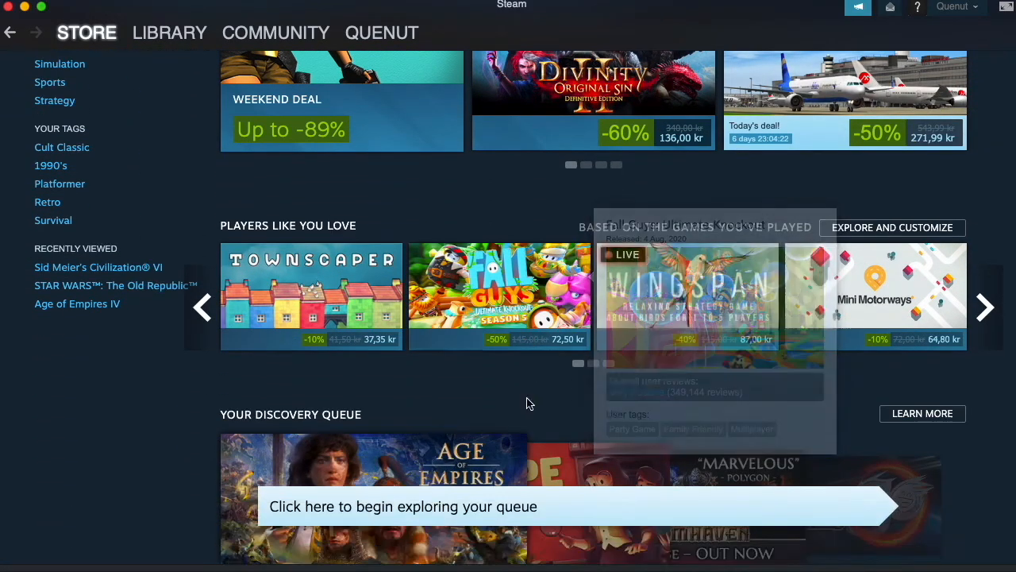
scroll(down, 3)
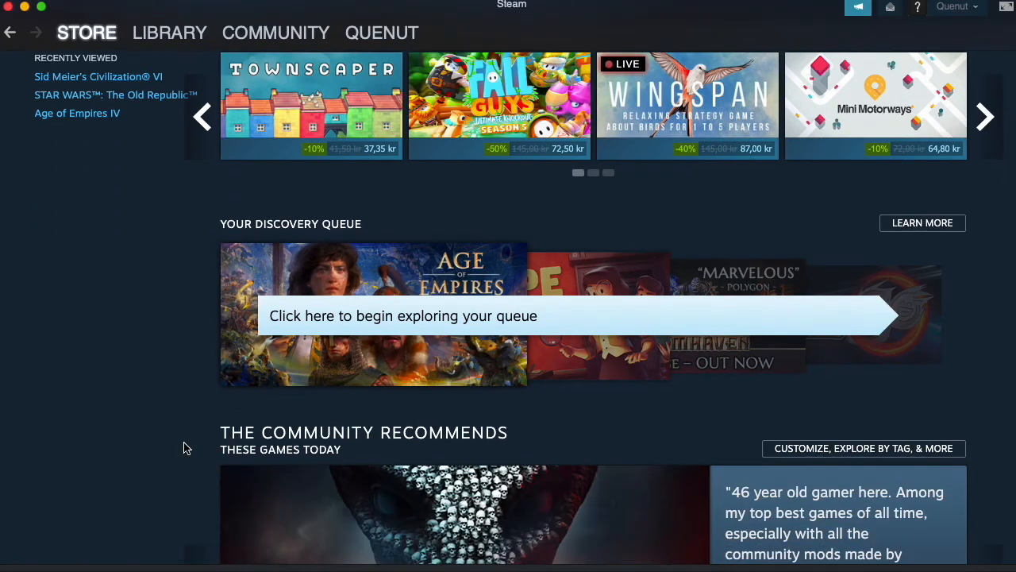
scroll(down, 3)
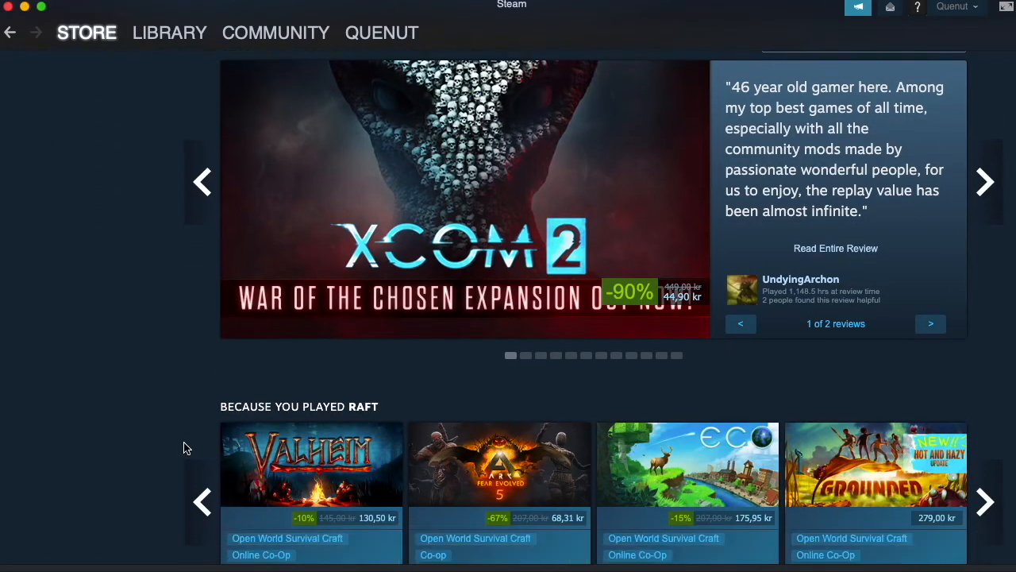
scroll(down, 3)
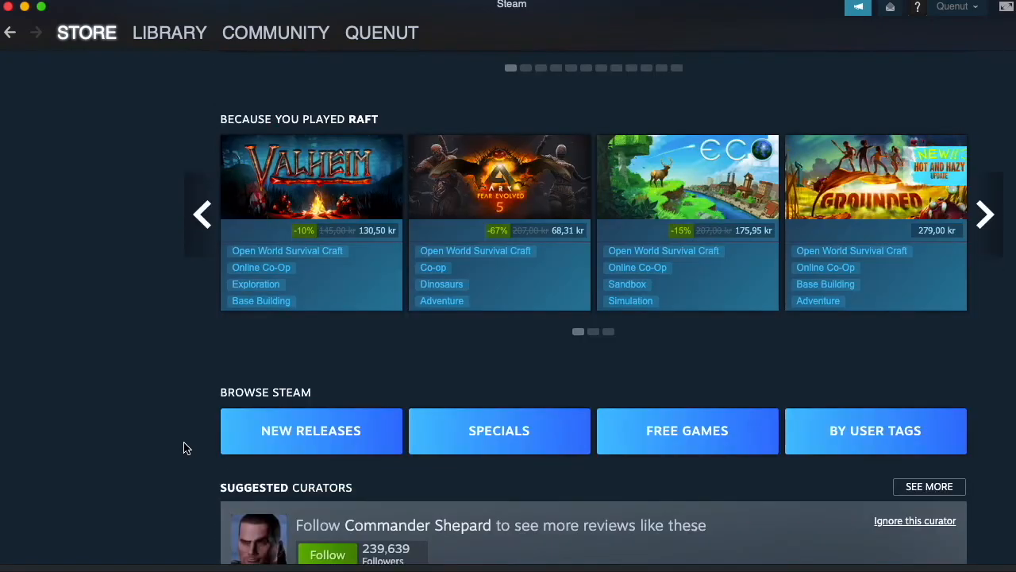
scroll(down, 3)
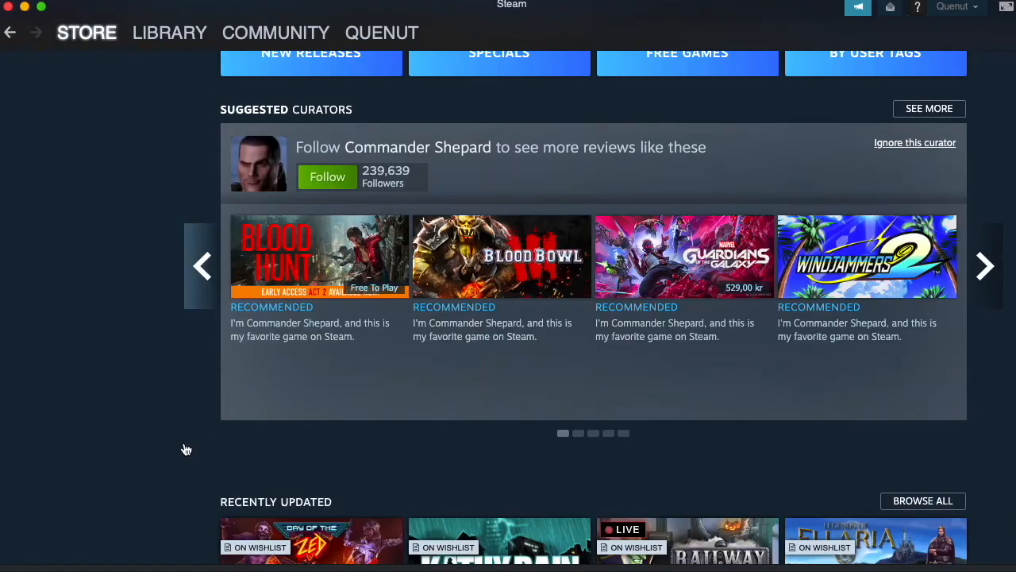
scroll(down, 3)
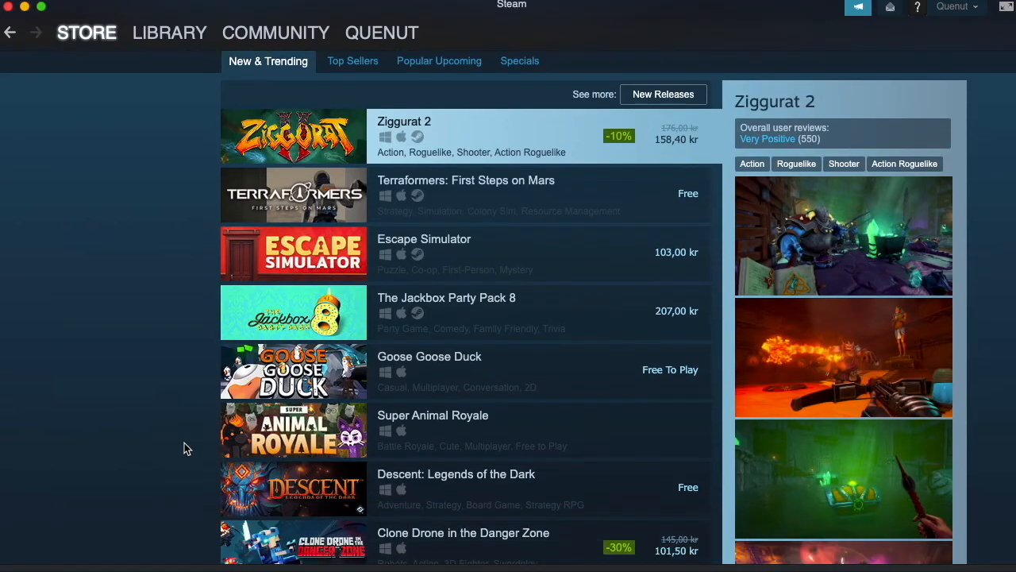
scroll(down, 3)
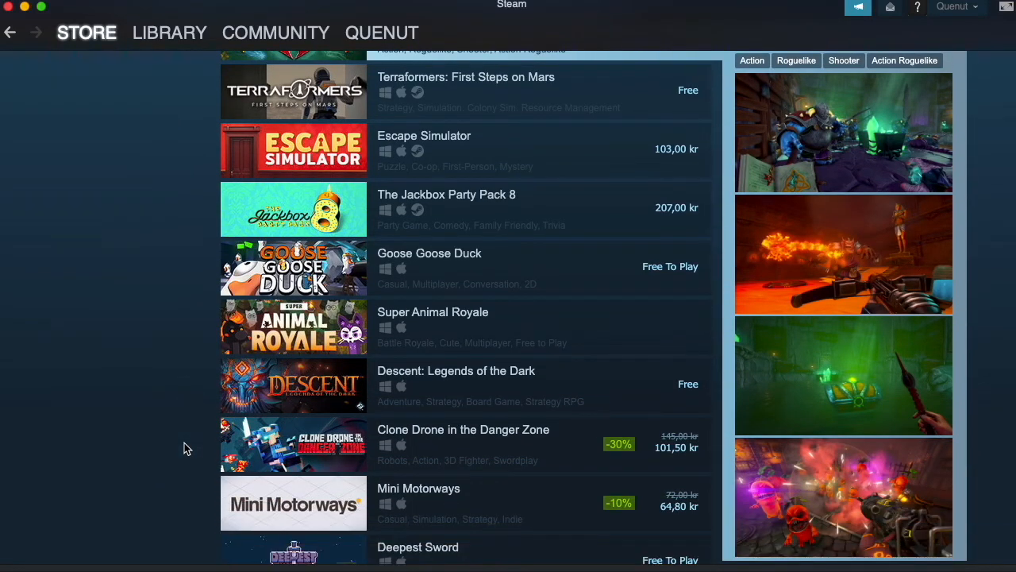
scroll(down, 3)
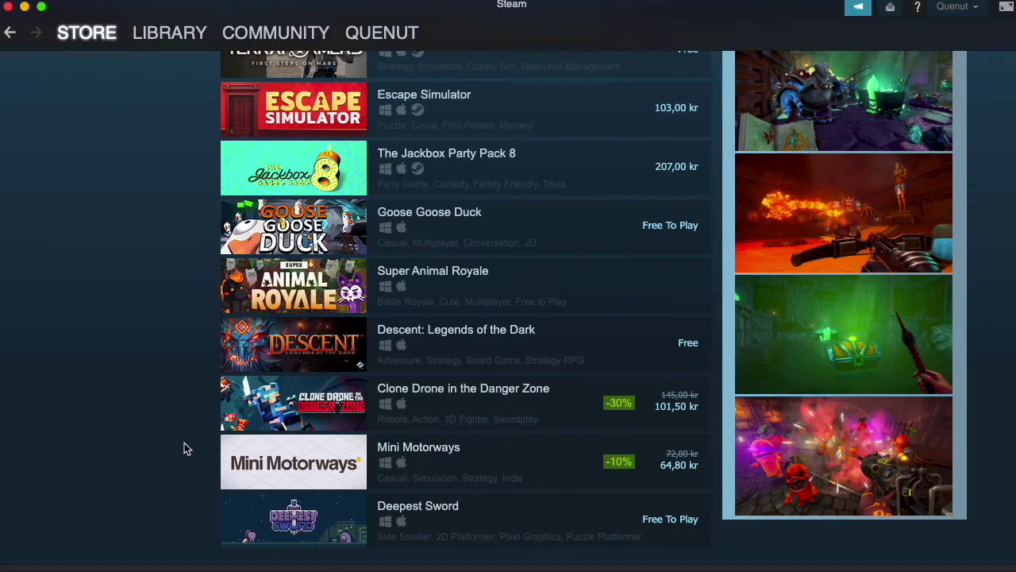
scroll(down, 3)
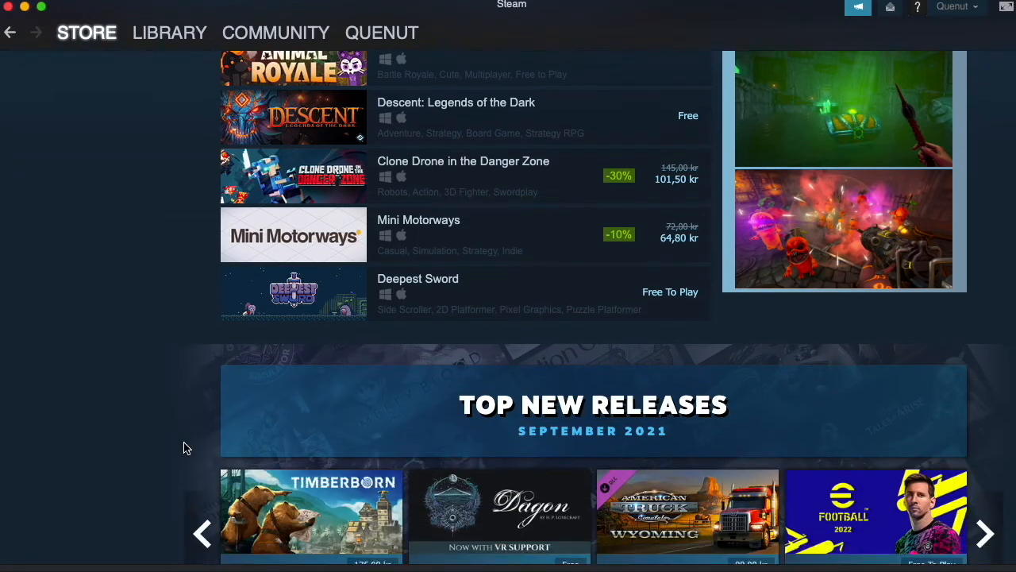
scroll(down, 3)
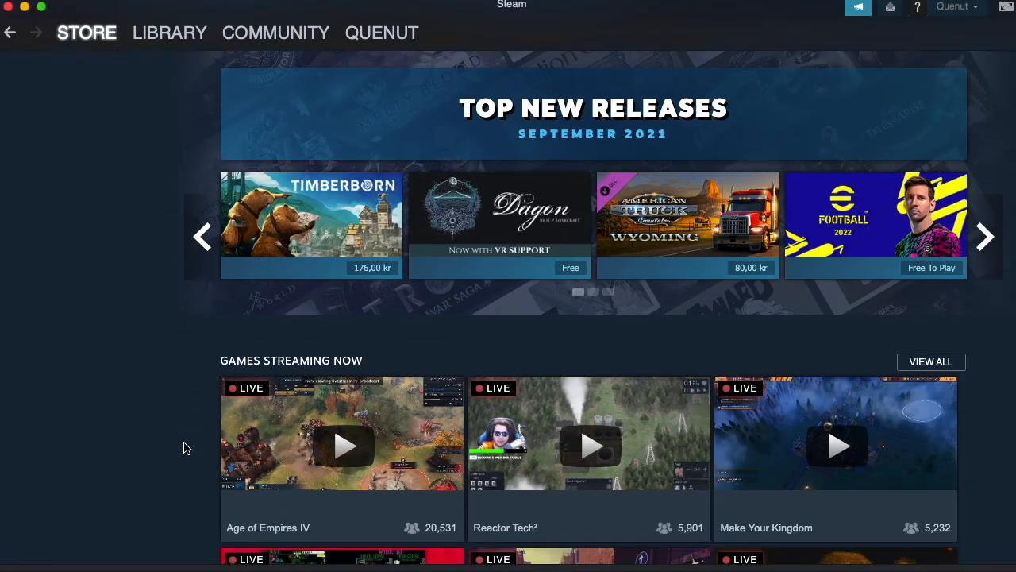
scroll(down, 3)
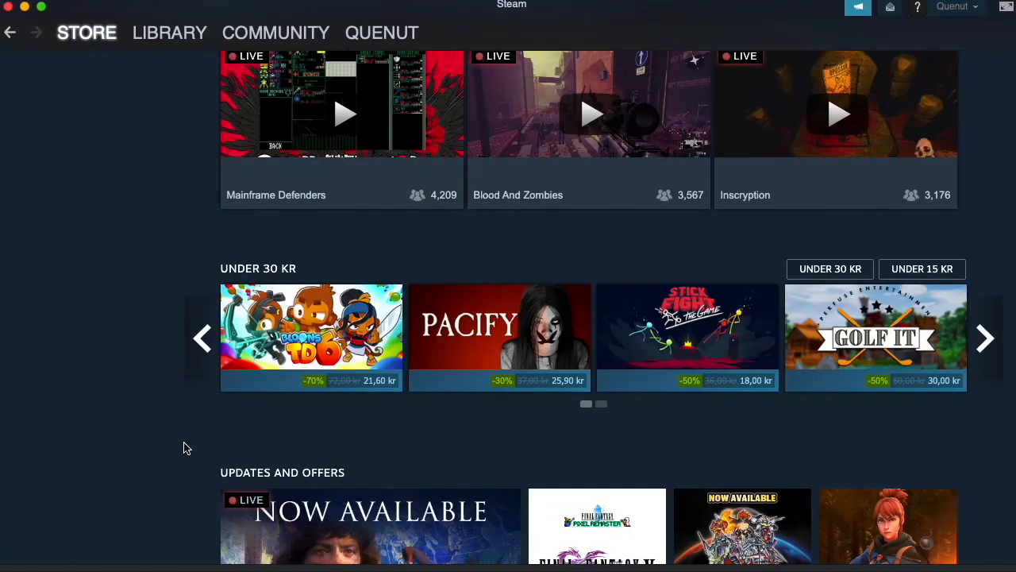
scroll(down, 3)
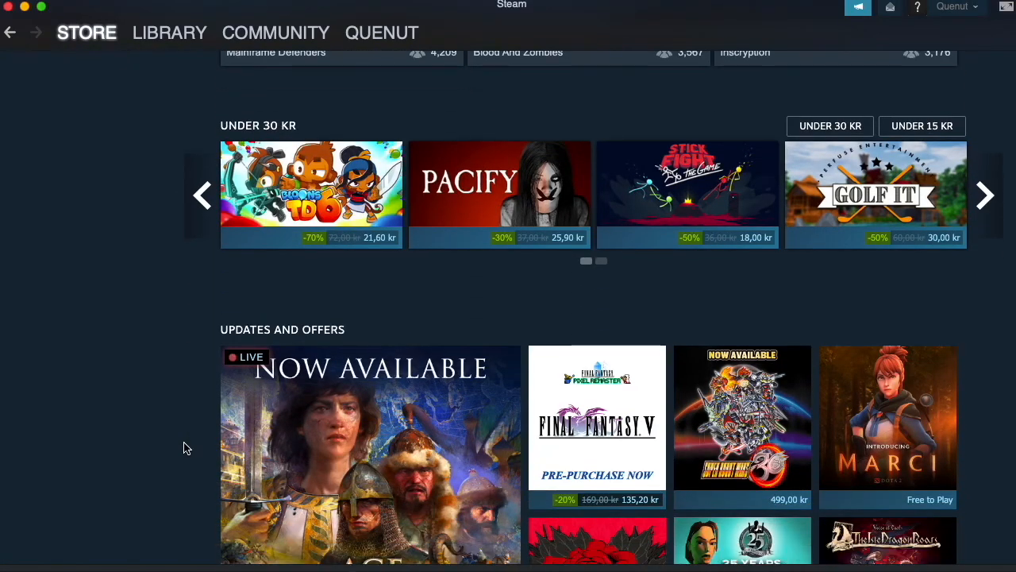
scroll(down, 3)
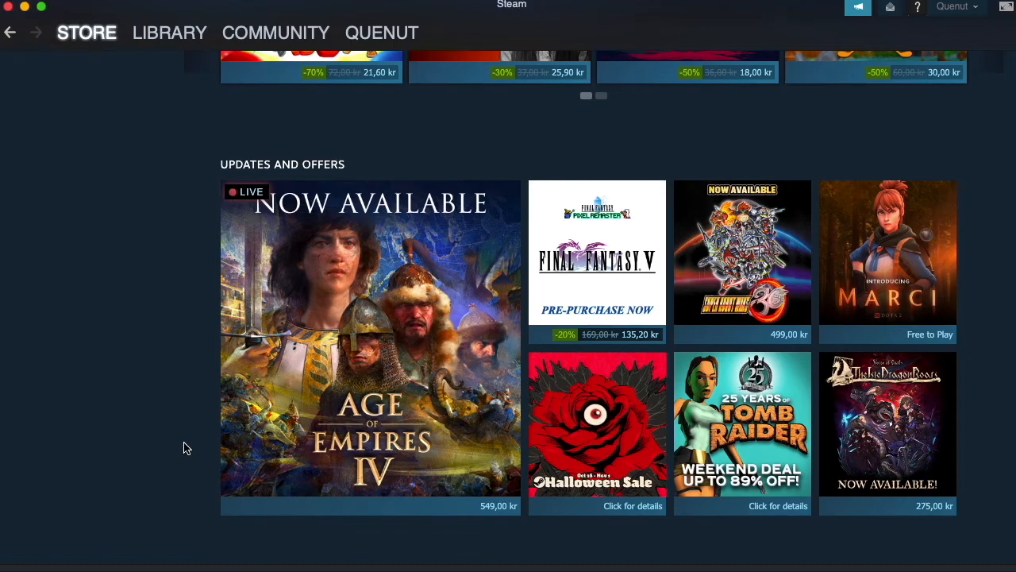
scroll(down, 3)
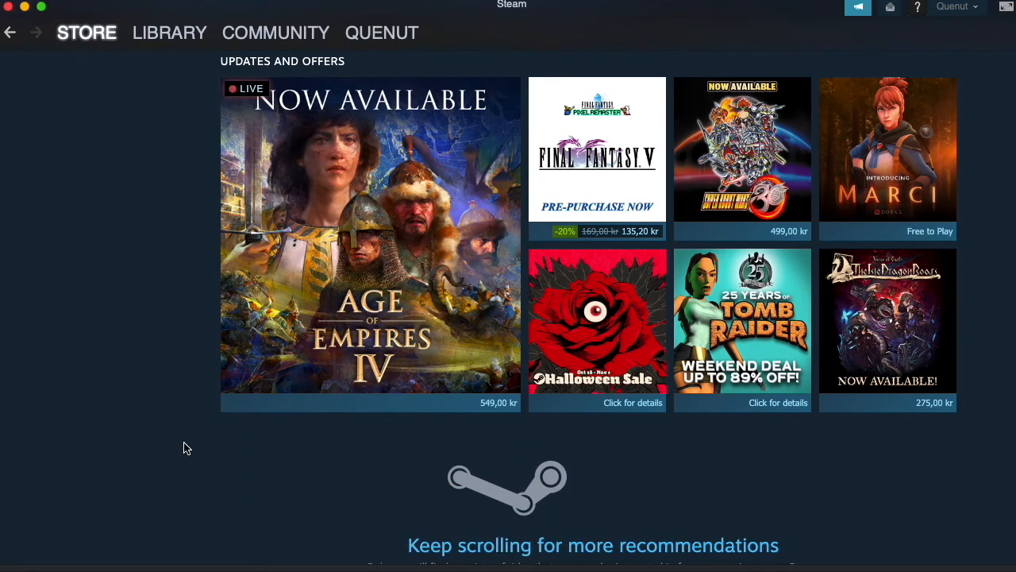
scroll(down, 3)
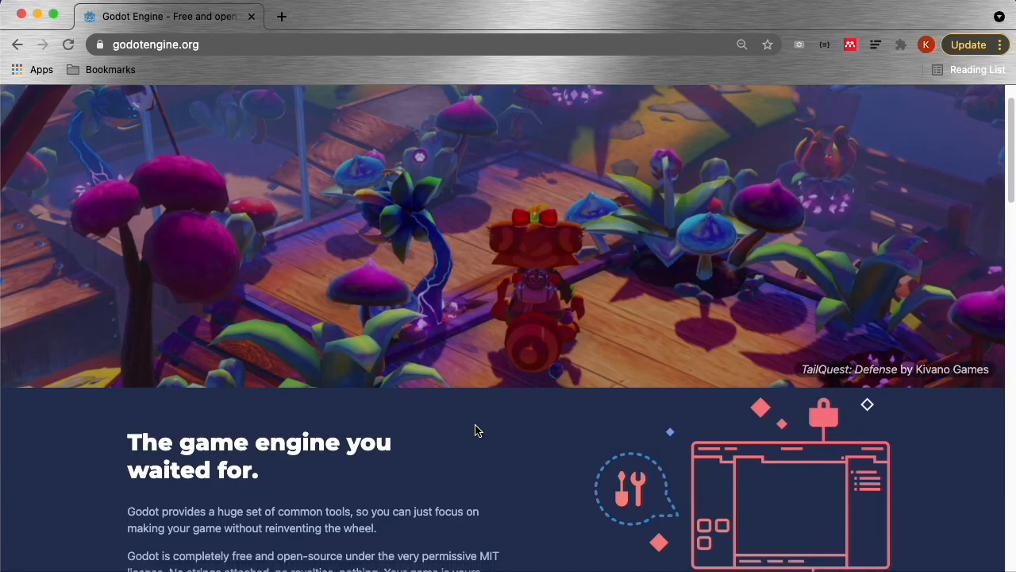
- Scroll the Godot homepage past Download and News to 'A different way to make games'
scroll(down, 3)
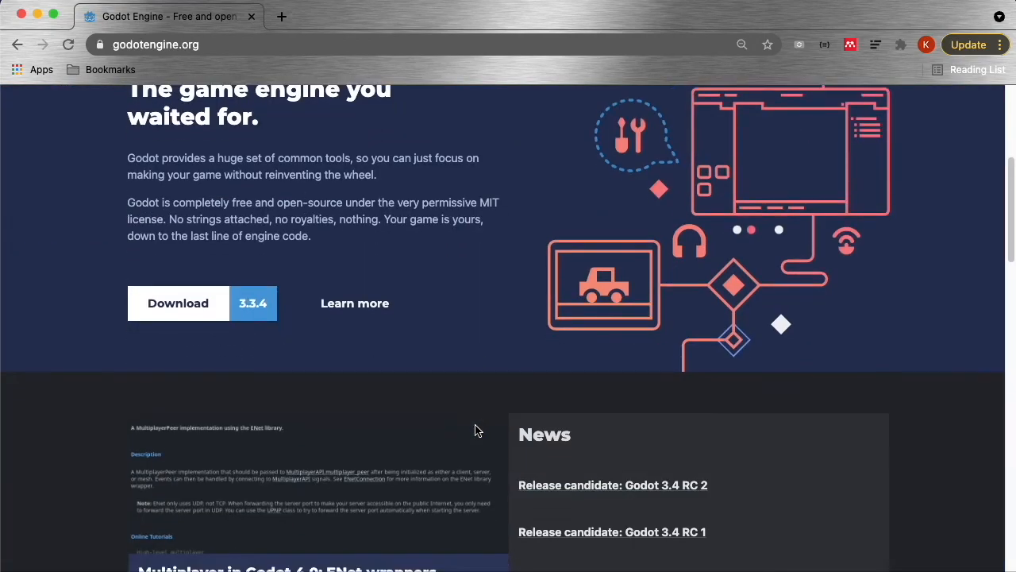
scroll(down, 3)
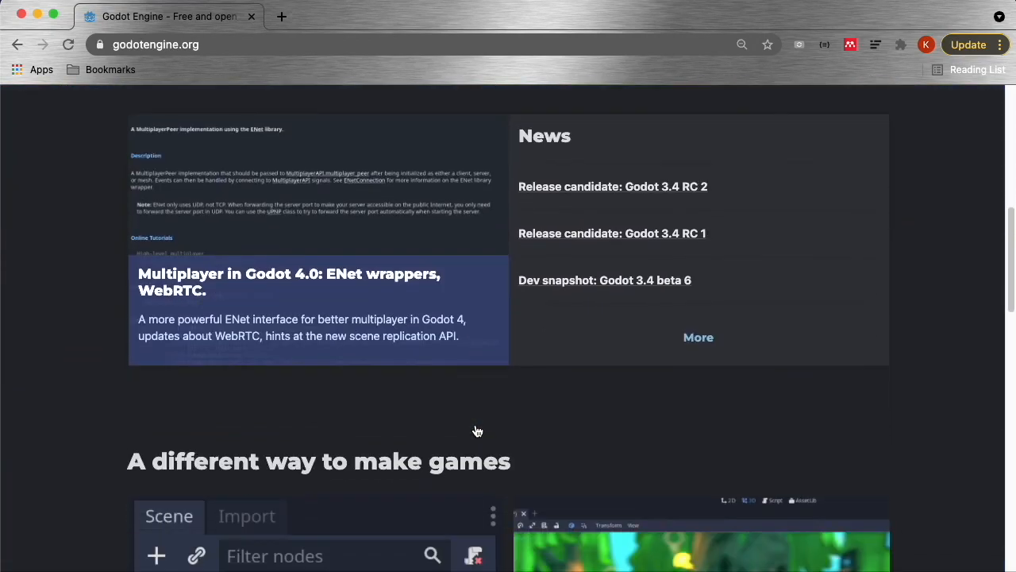
scroll(down, 3)
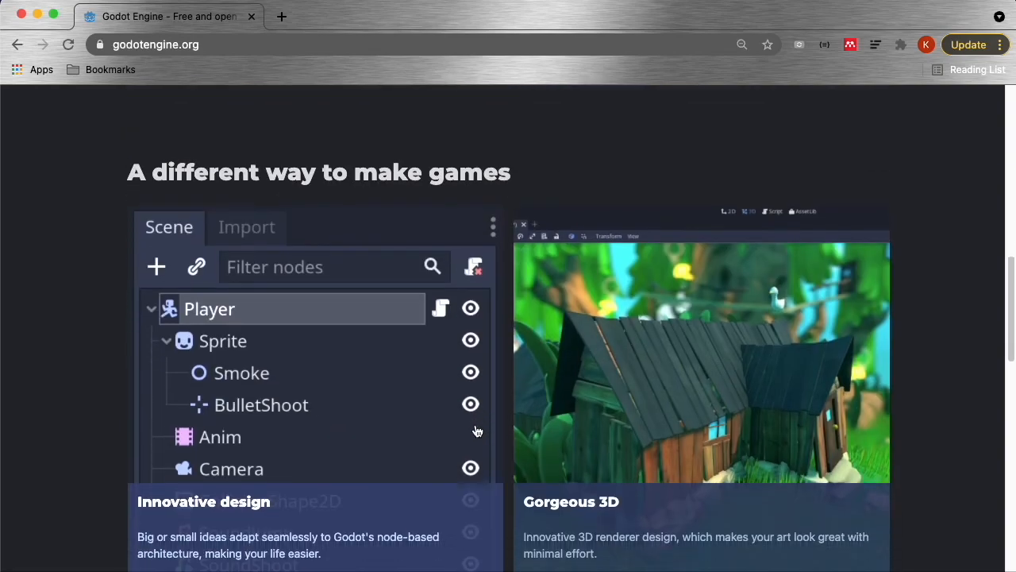
scroll(down, 3)
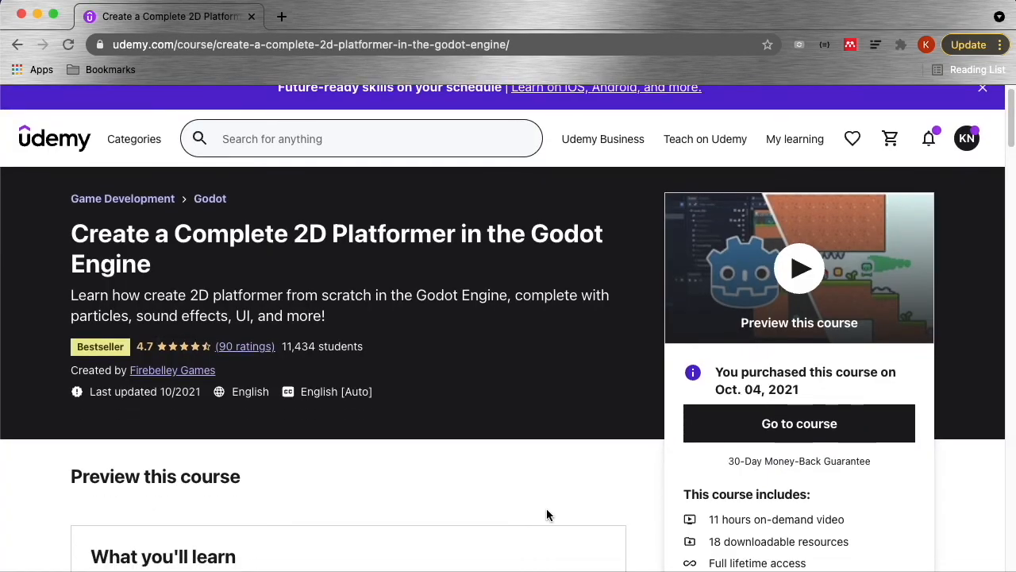
scroll(down, 3)
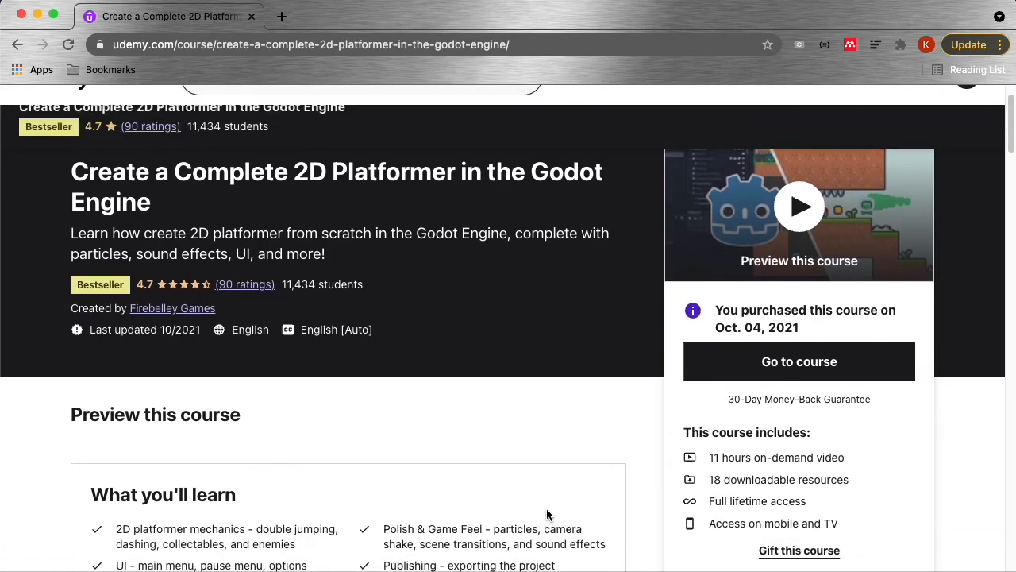
scroll(down, 3)
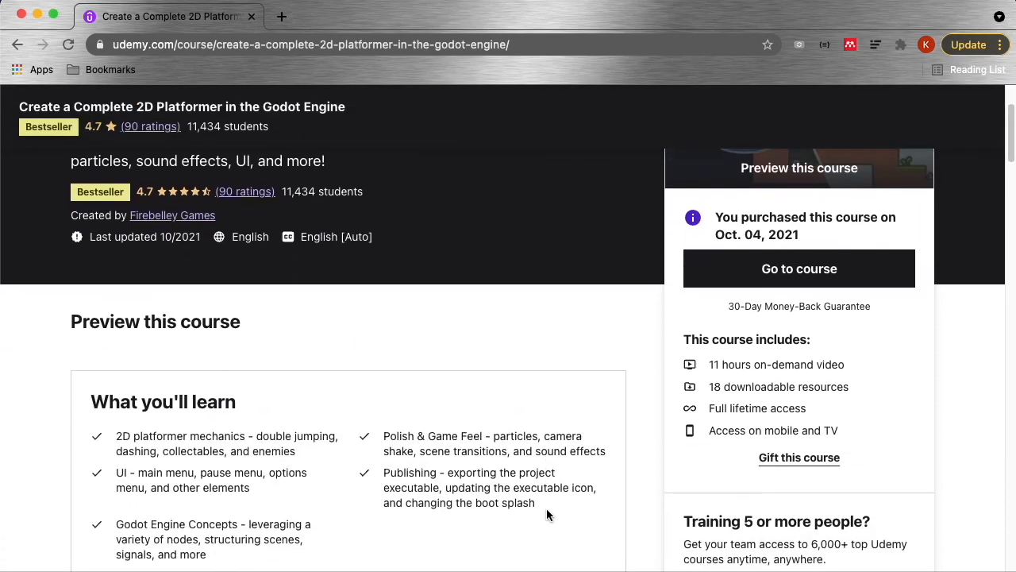
scroll(down, 3)
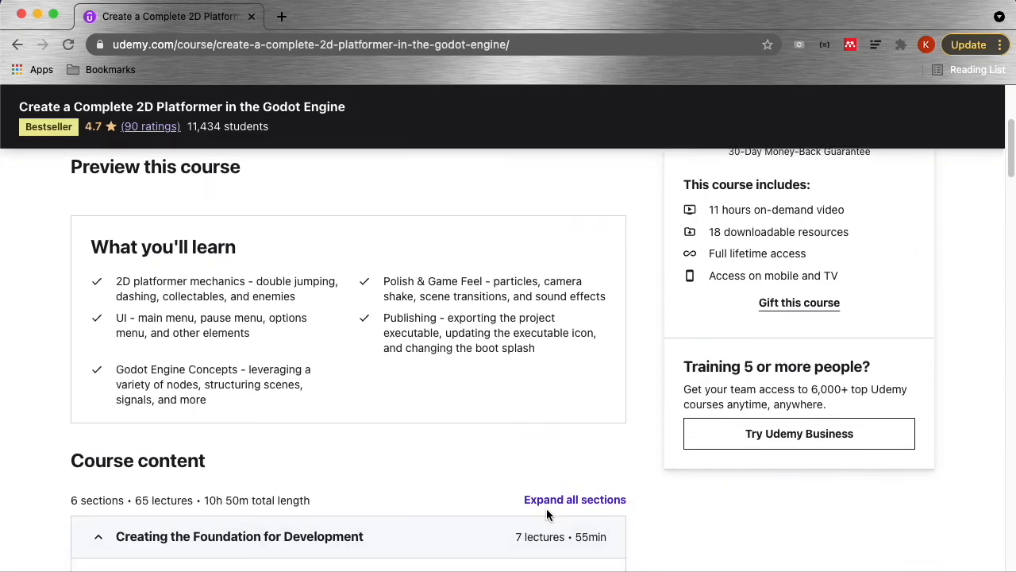
scroll(down, 3)
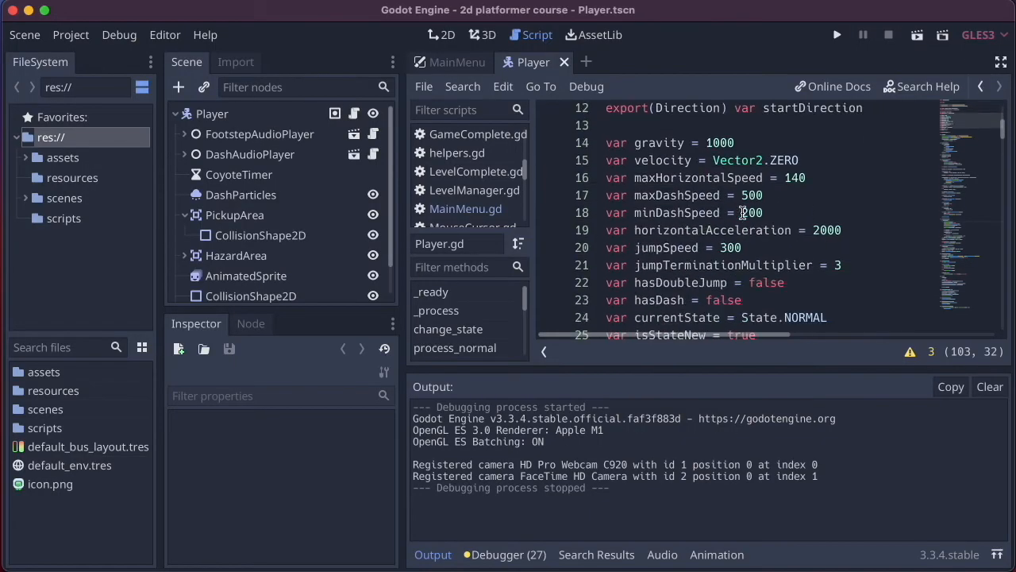
- Run the platformer project, start from the main menu, and finish the level with 7/7 coins
scroll(down, 3)
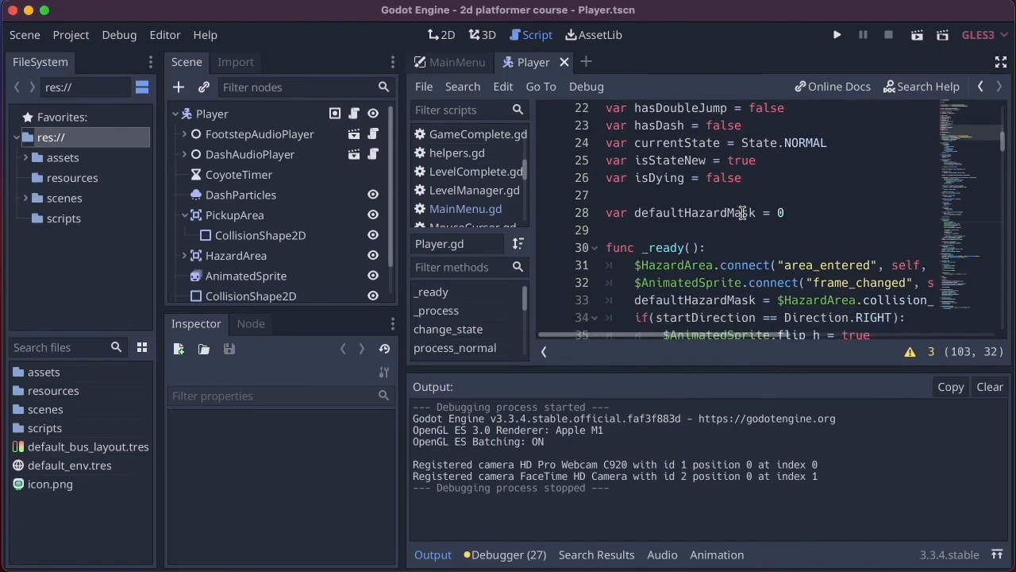
click(836, 34)
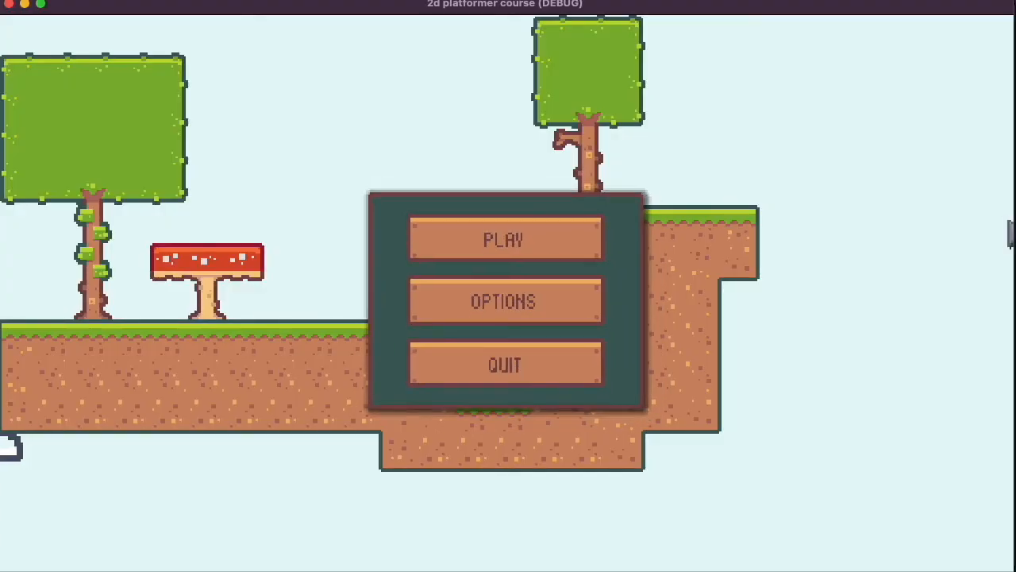
click(505, 238)
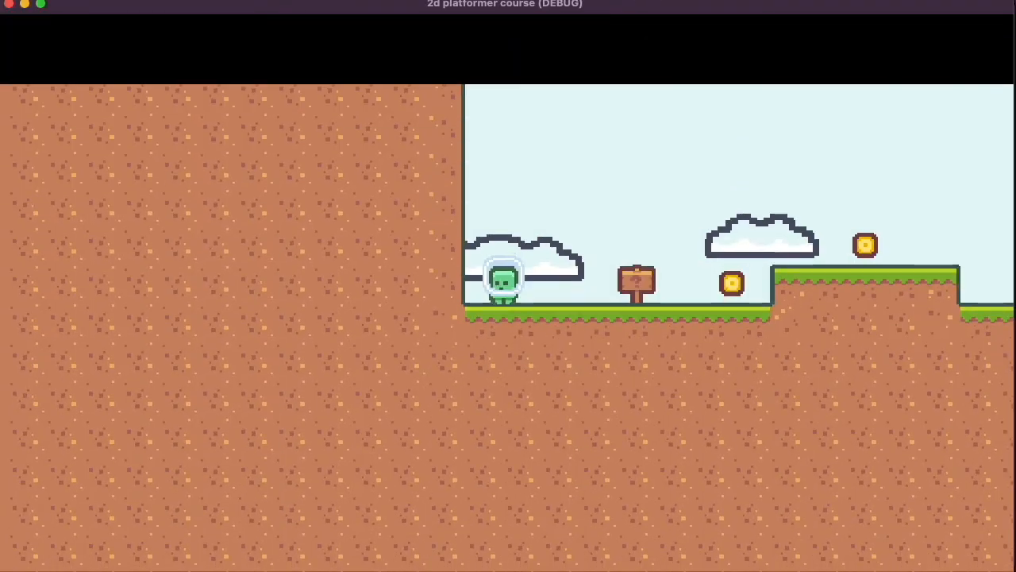
key(space)
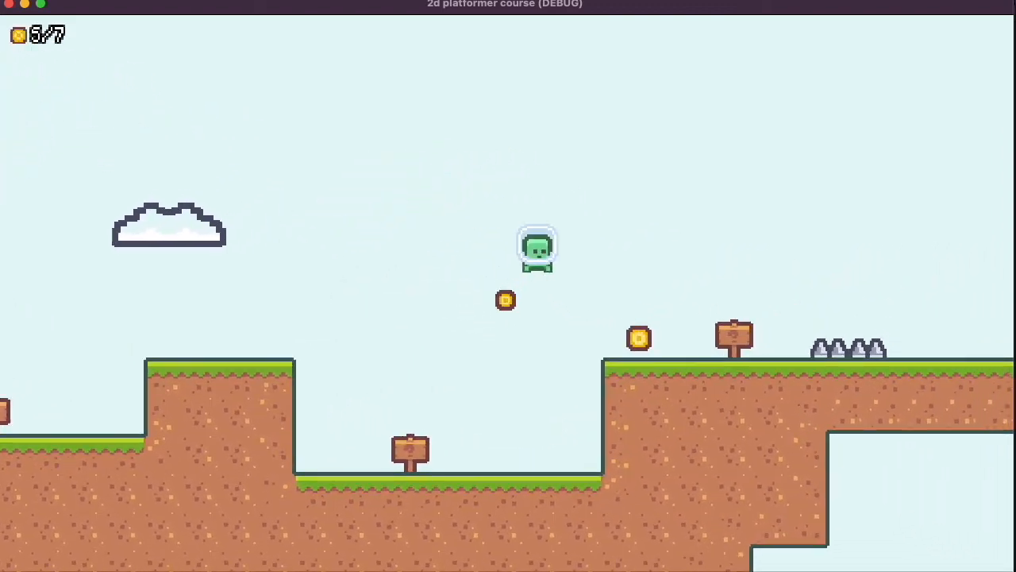
key(Right)
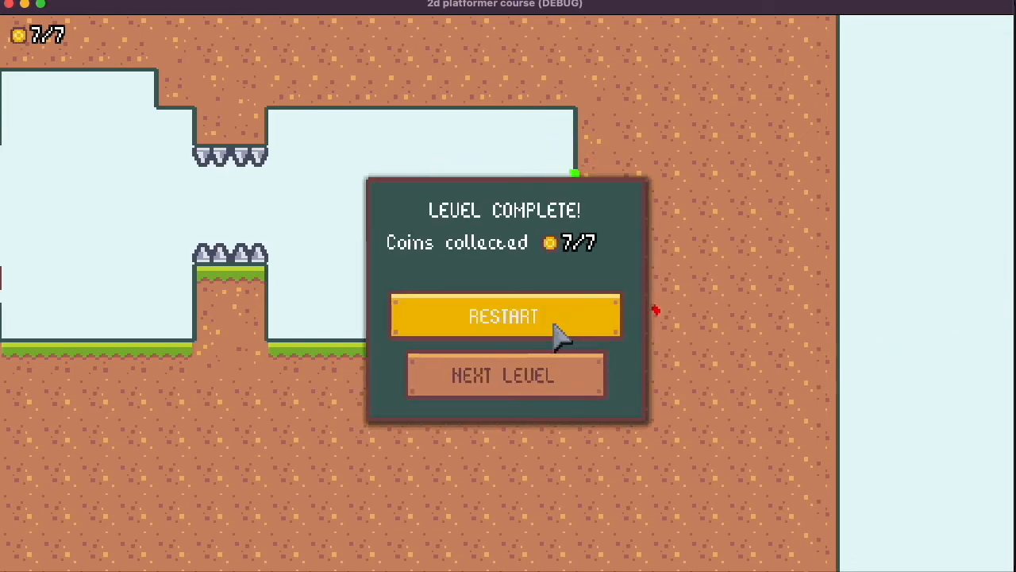
click(505, 374)
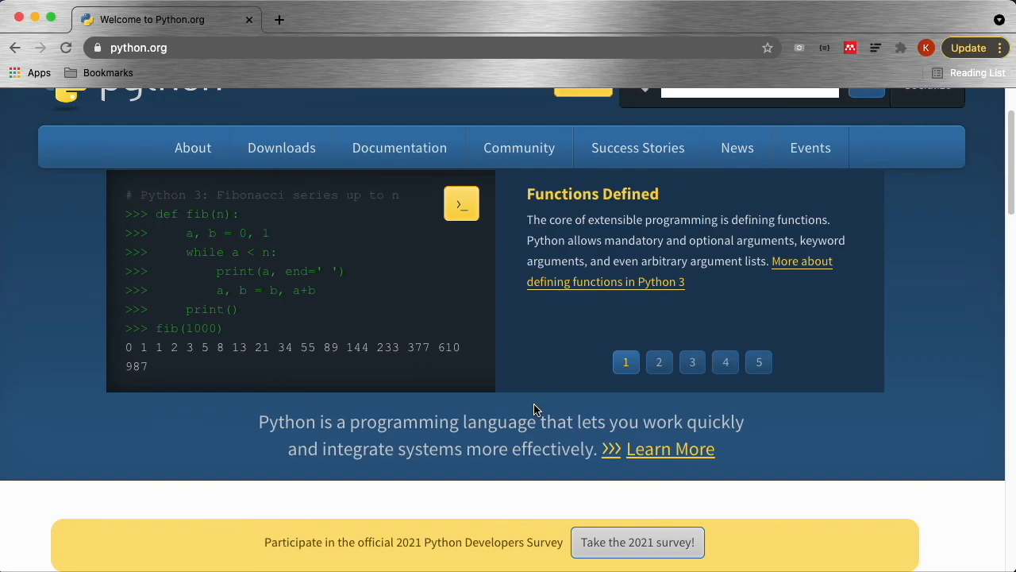
scroll(down, 3)
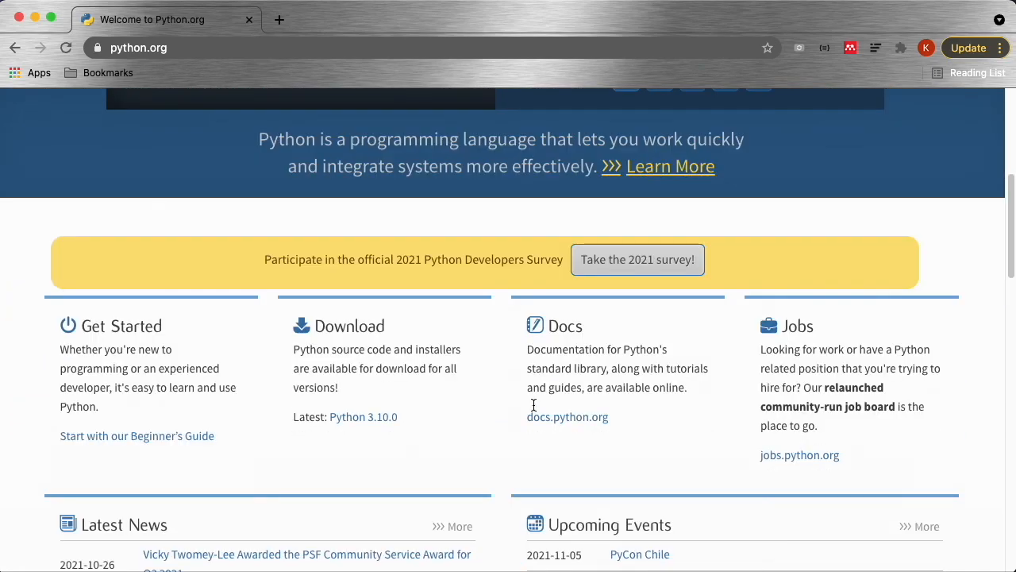
scroll(down, 3)
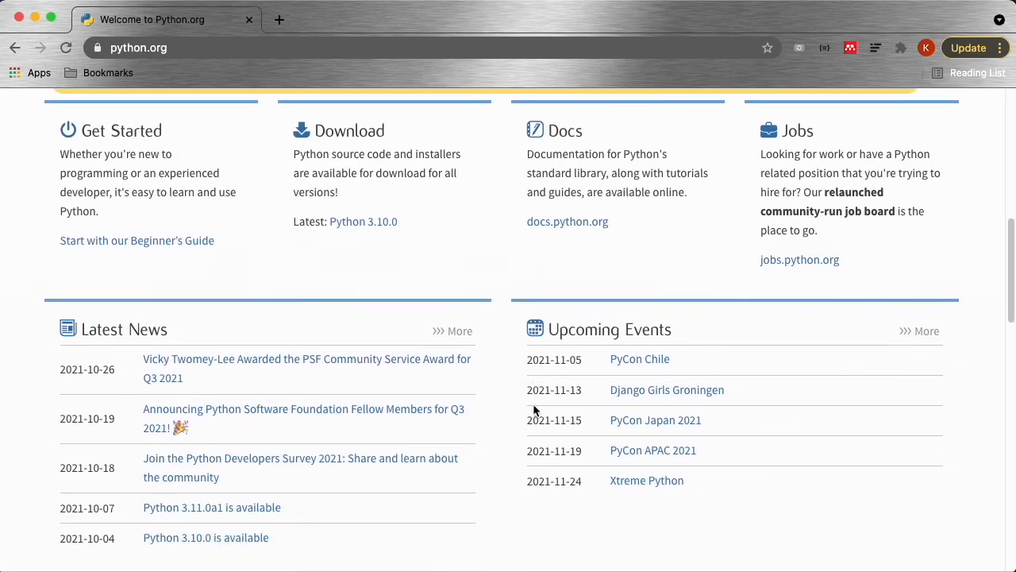
scroll(down, 3)
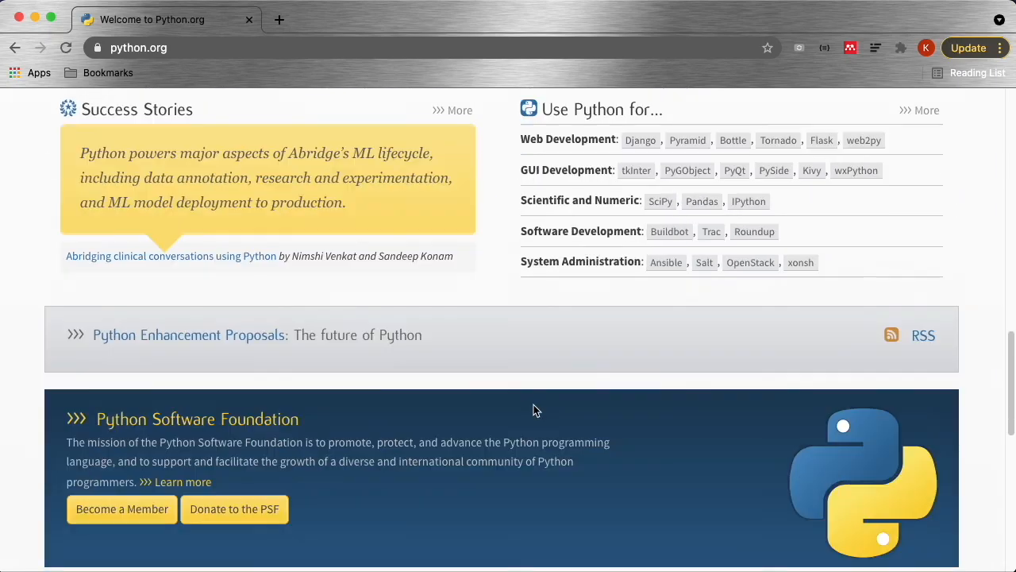
scroll(down, 3)
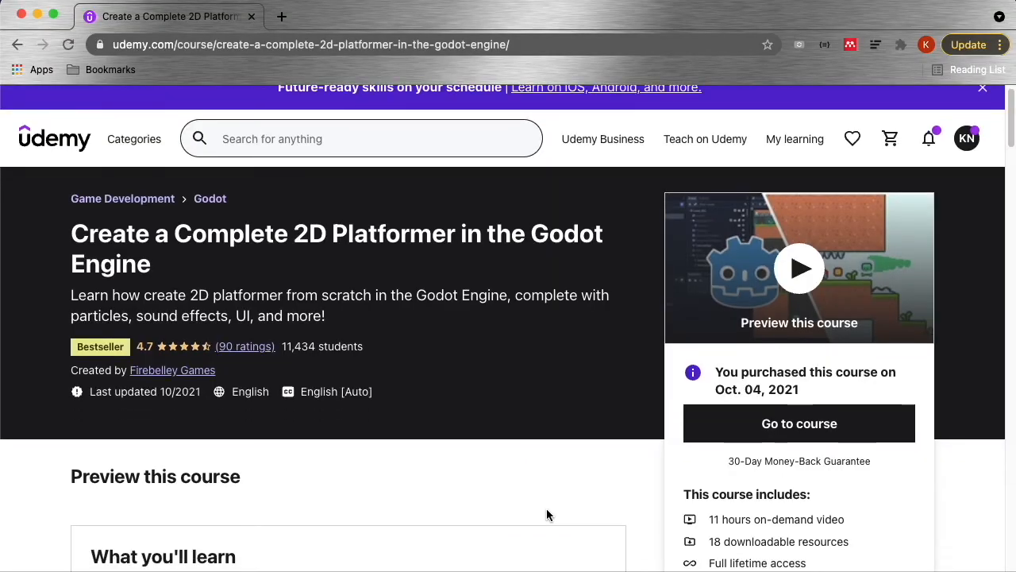
scroll(down, 3)
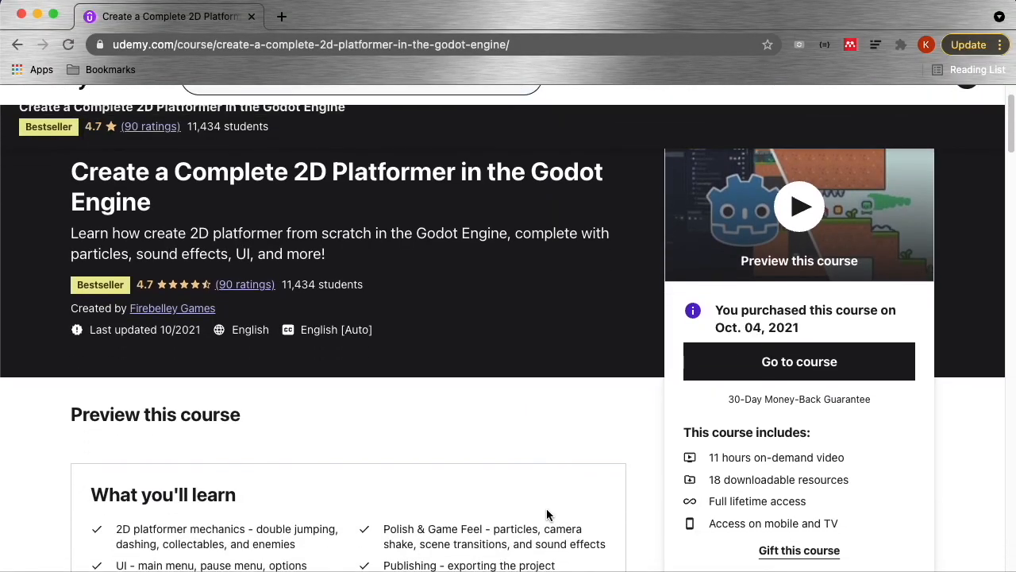
scroll(down, 3)
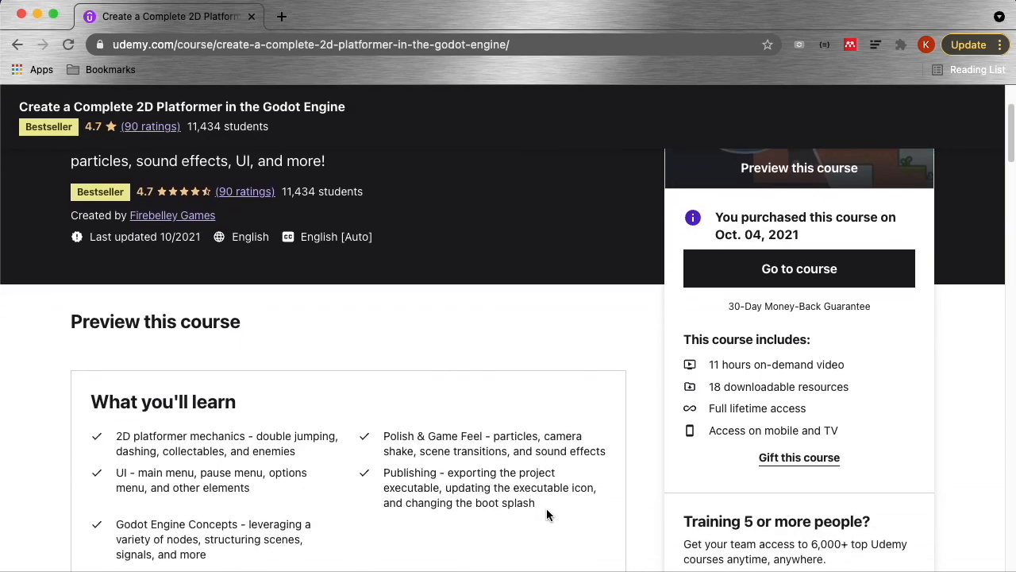
scroll(down, 3)
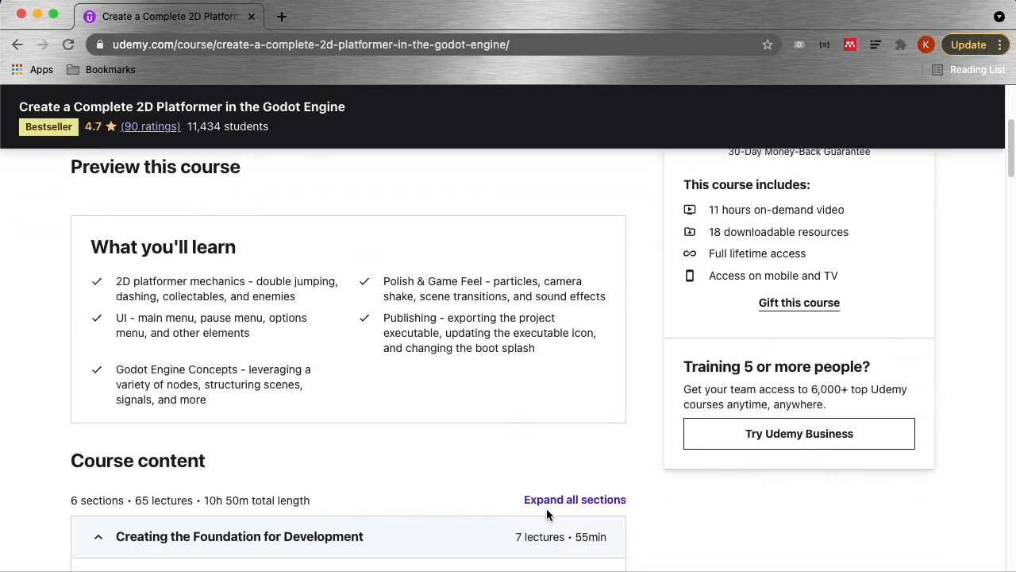
scroll(down, 3)
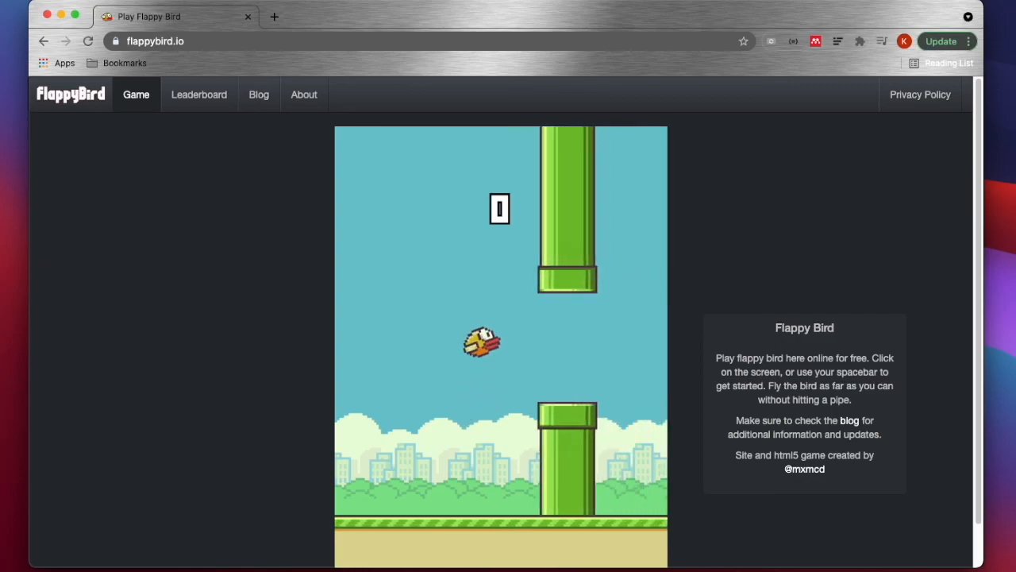
- Play Flappy Bird rounds scoring 3 and 1, restarting after each crash
key(space)
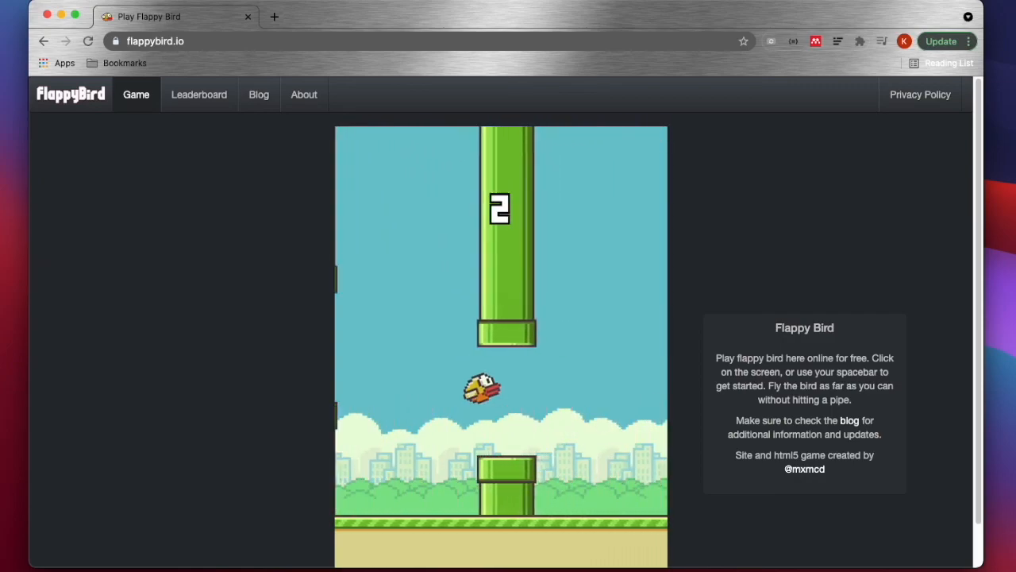
click(500, 318)
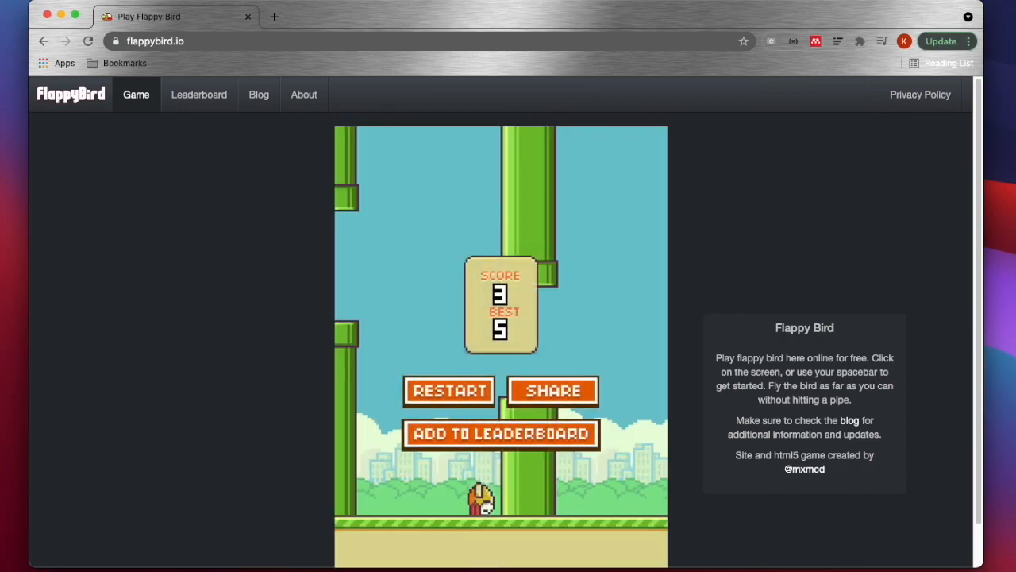
click(448, 390)
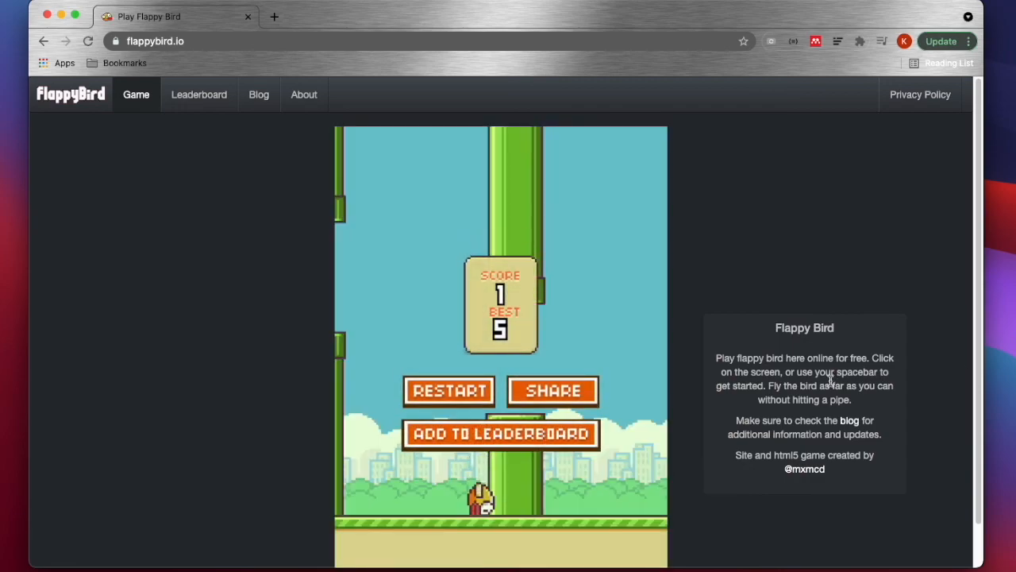
click(448, 390)
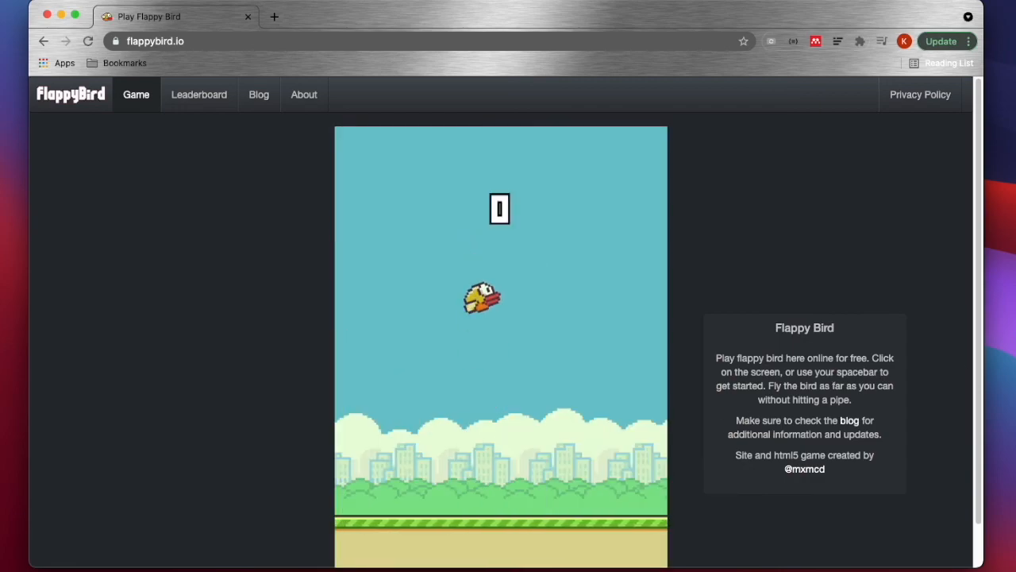